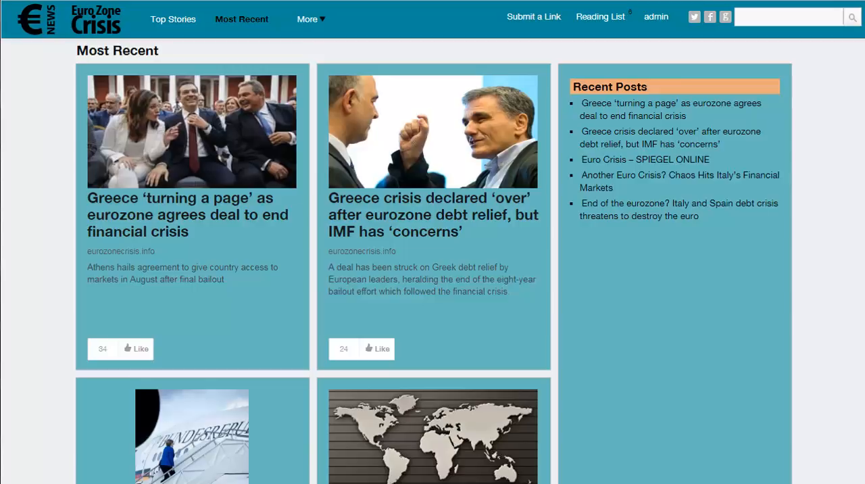
mouse_move(409, 335)
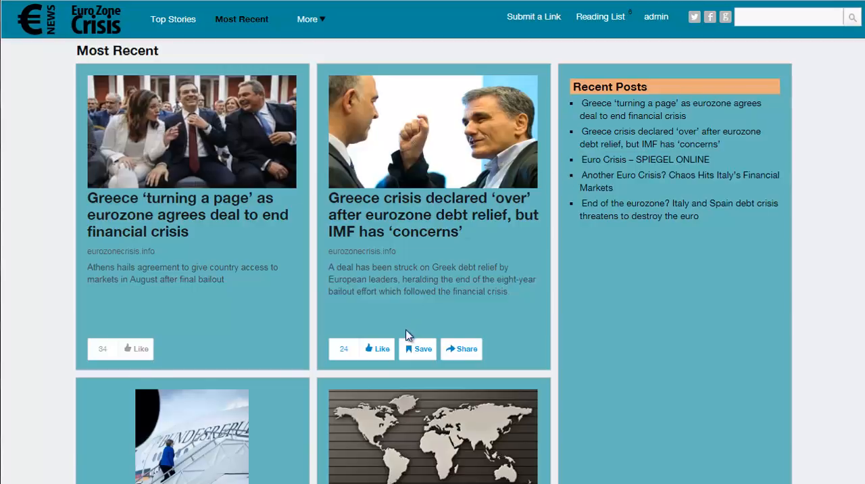
mouse_move(419, 354)
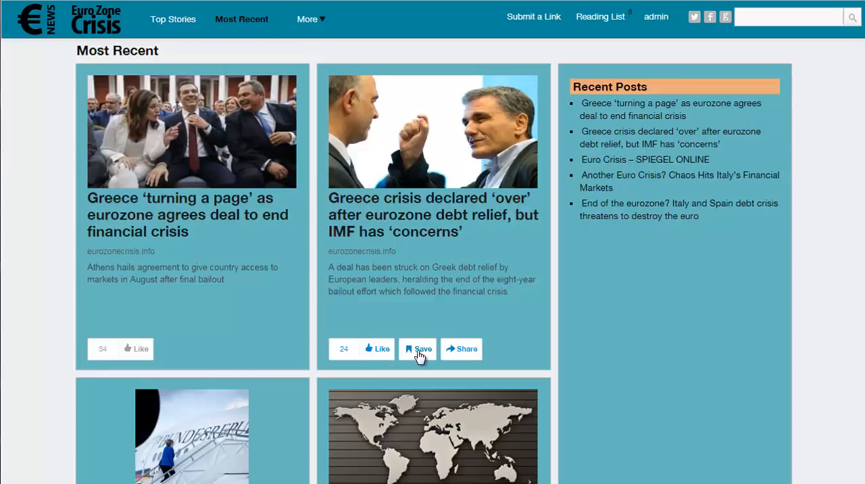
mouse_move(463, 354)
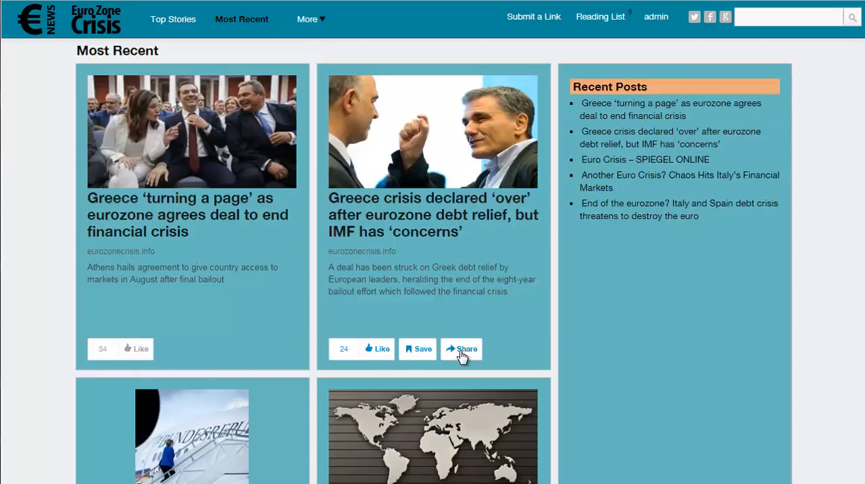
Show sharing options for the debt relief post, then open the Reading List of saved eurozone articles
left_click(463, 348)
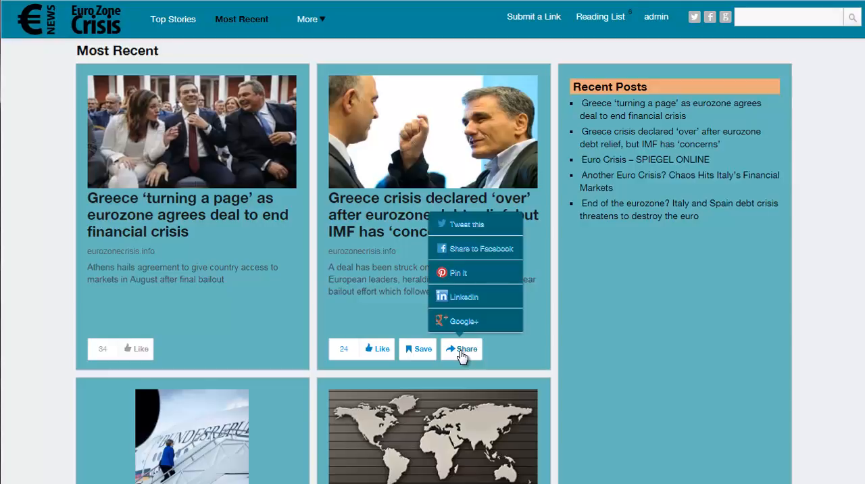
mouse_move(464, 321)
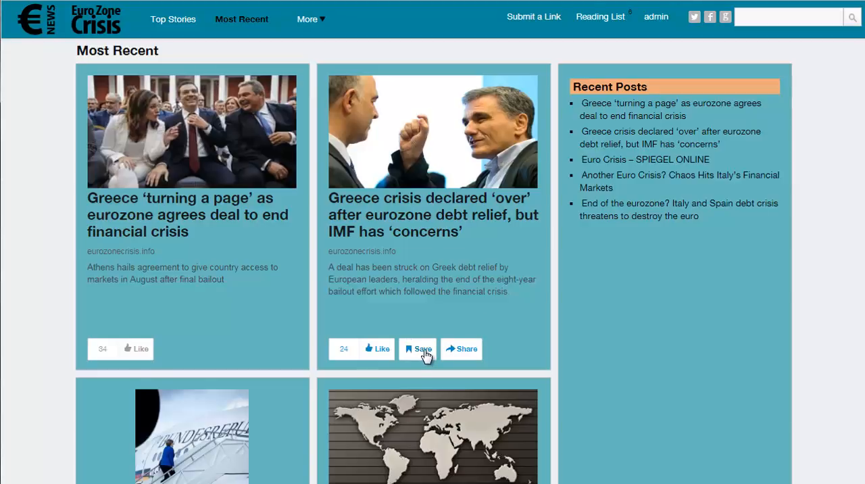
mouse_move(557, 65)
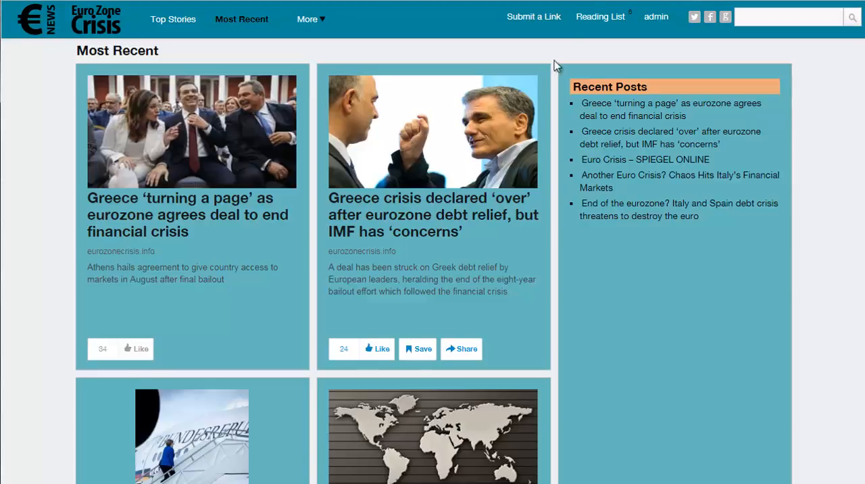
mouse_move(597, 24)
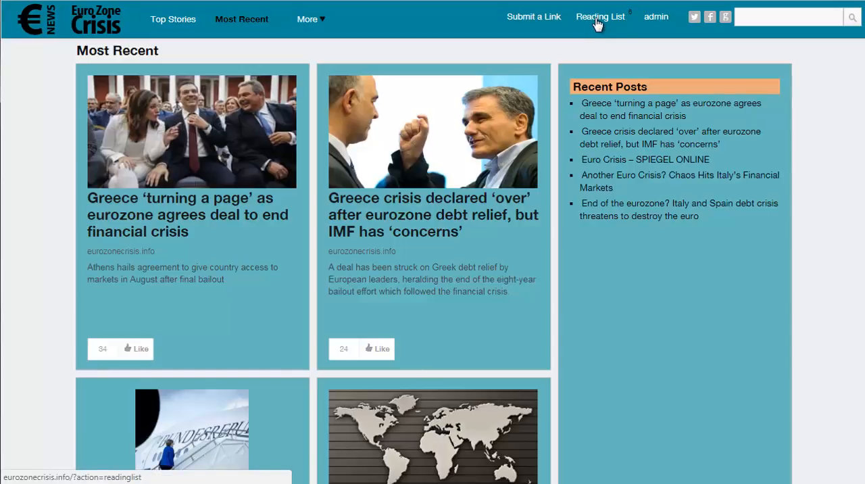
left_click(600, 17)
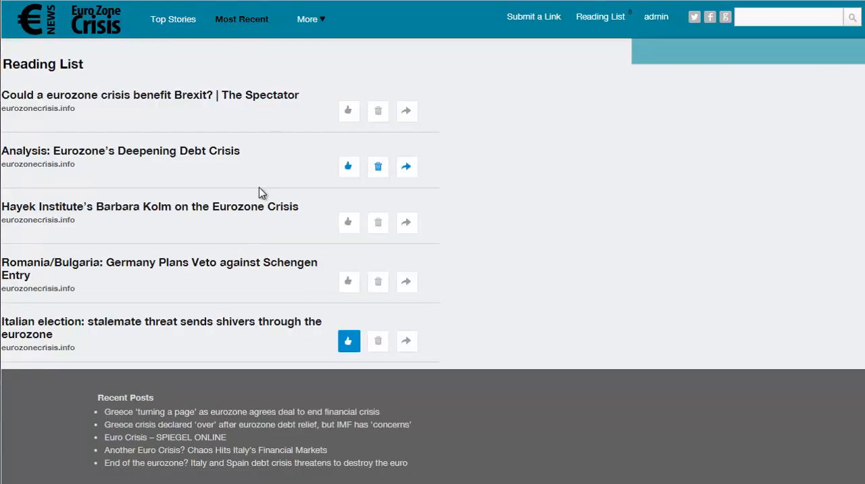
mouse_move(286, 151)
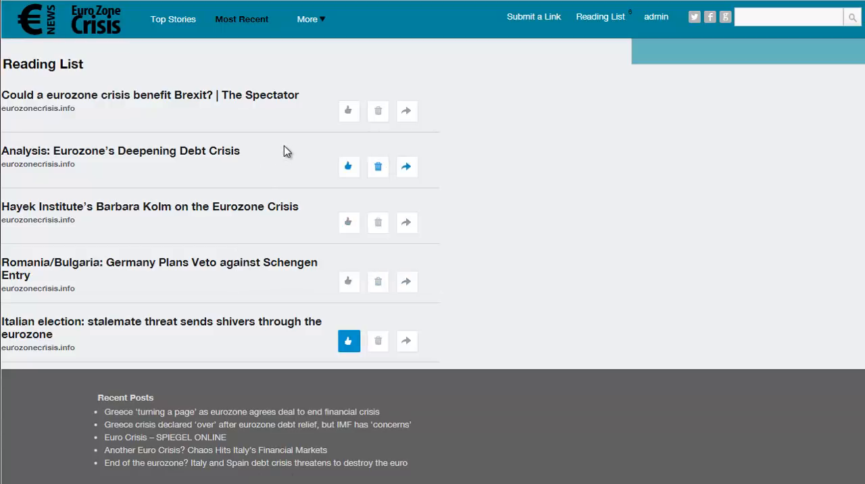
mouse_move(311, 151)
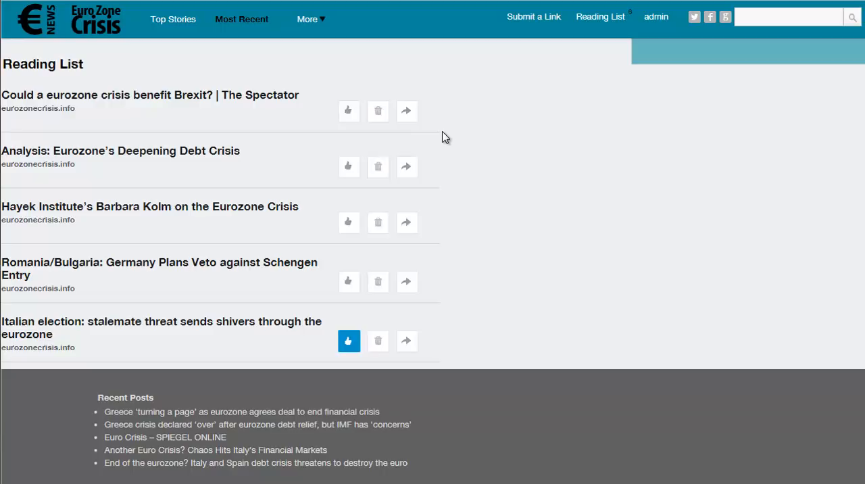
mouse_move(447, 138)
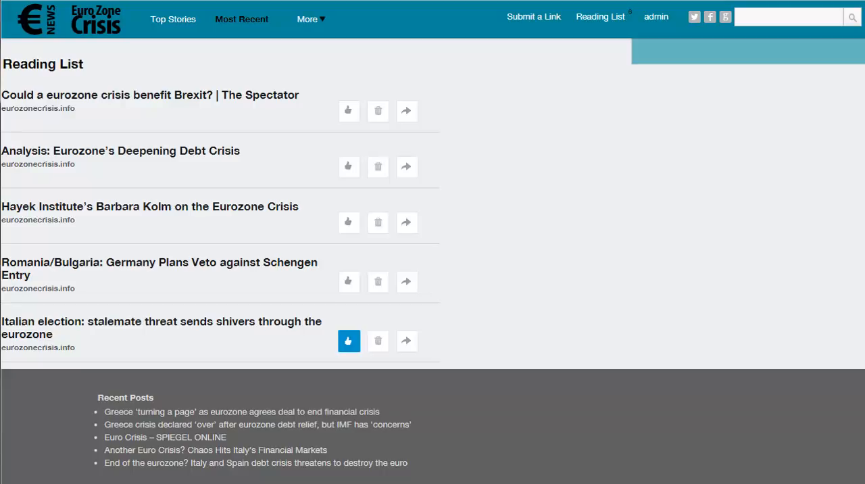
mouse_move(534, 17)
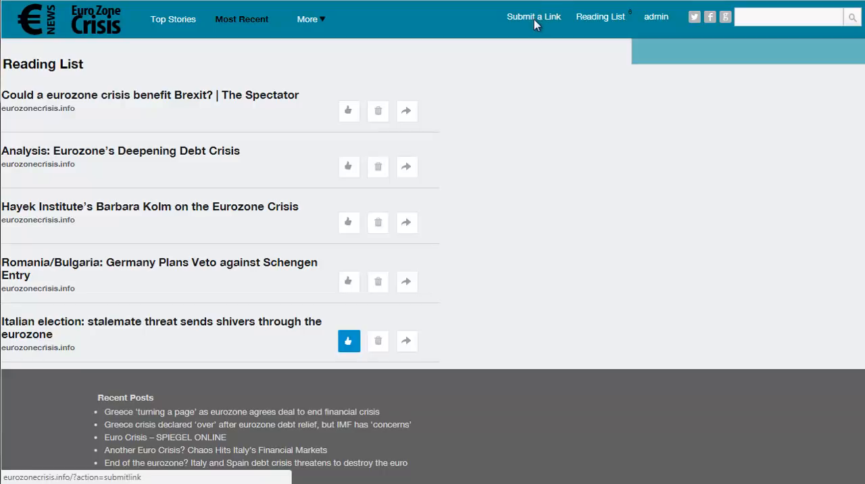
Open Submit a Link and browse its Submit It and Share Buttons code sections
left_click(532, 16)
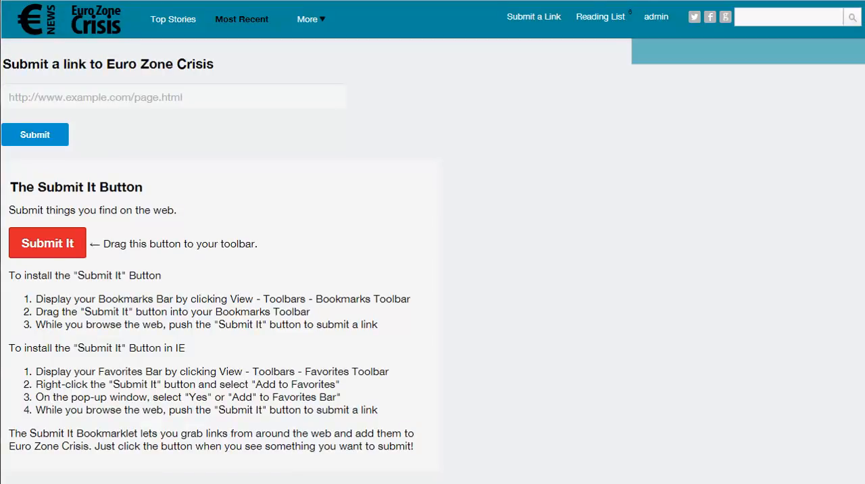
scroll("down", 3)
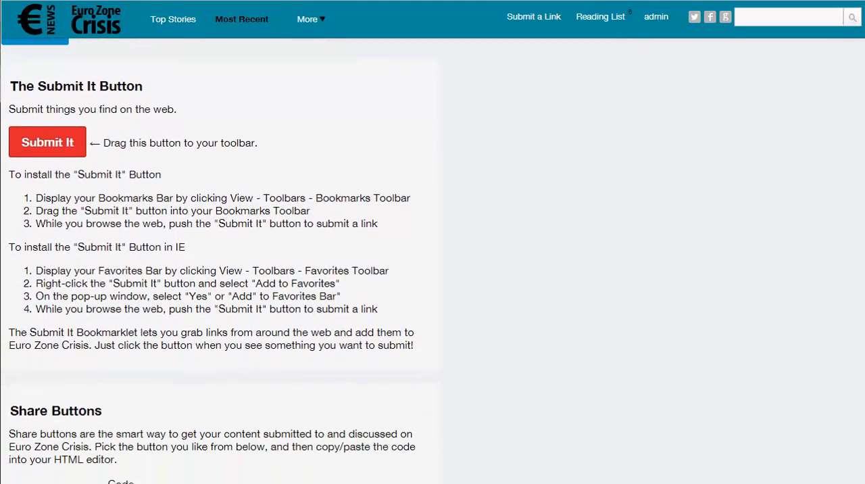
scroll("down", 3)
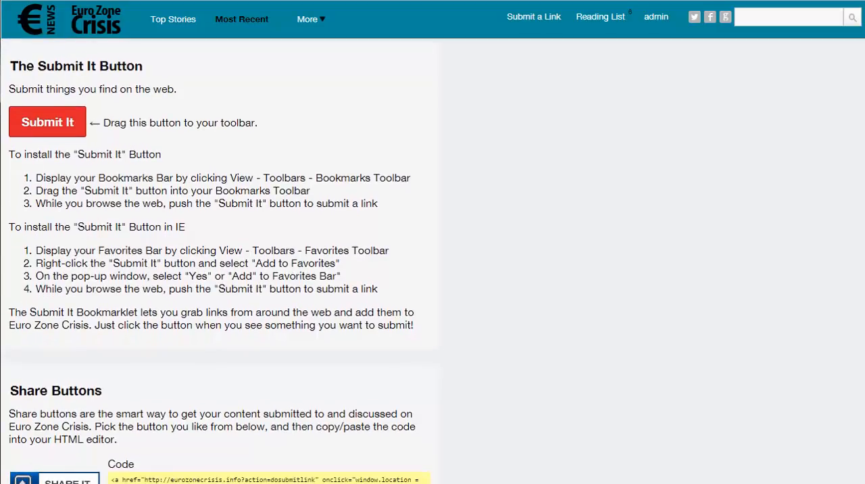
scroll("down", 3)
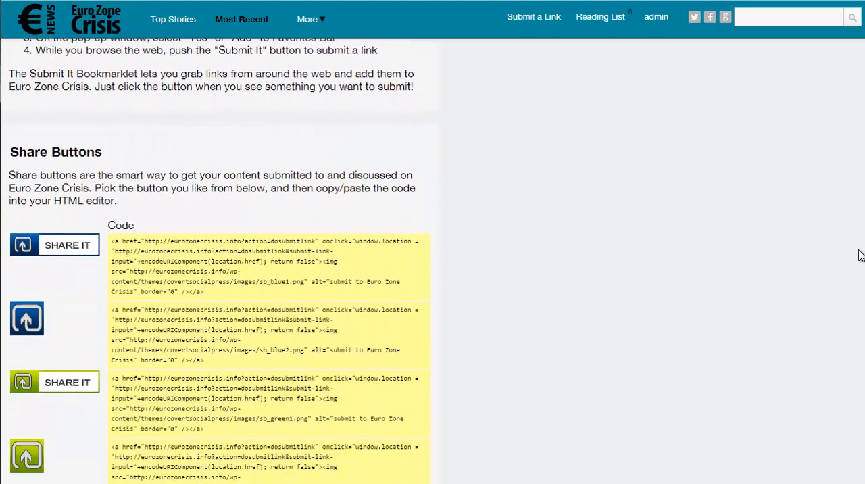
scroll("down", 3)
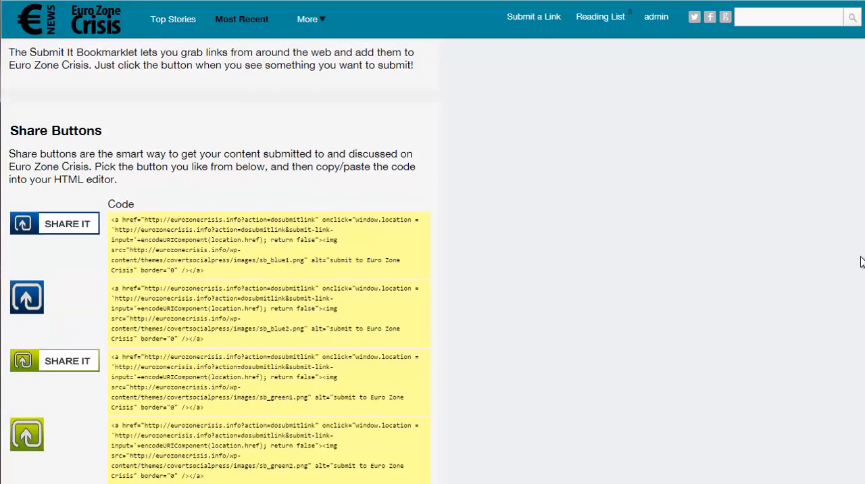
scroll("up", 3)
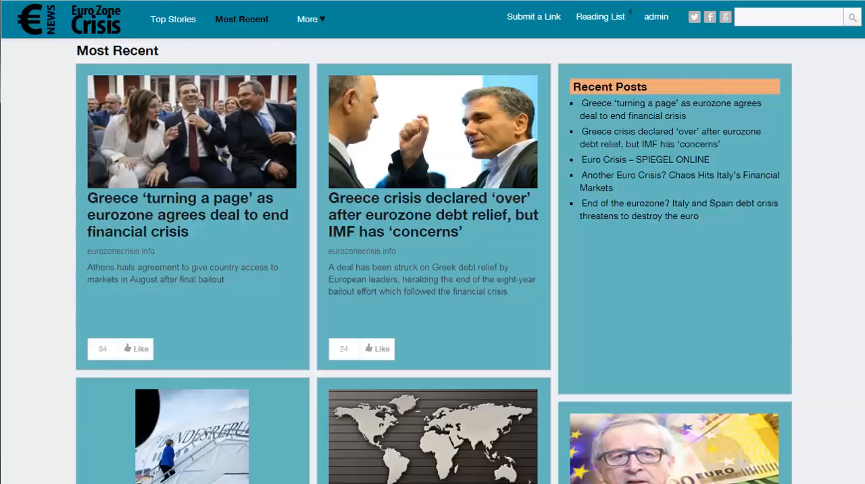
left_click(532, 16)
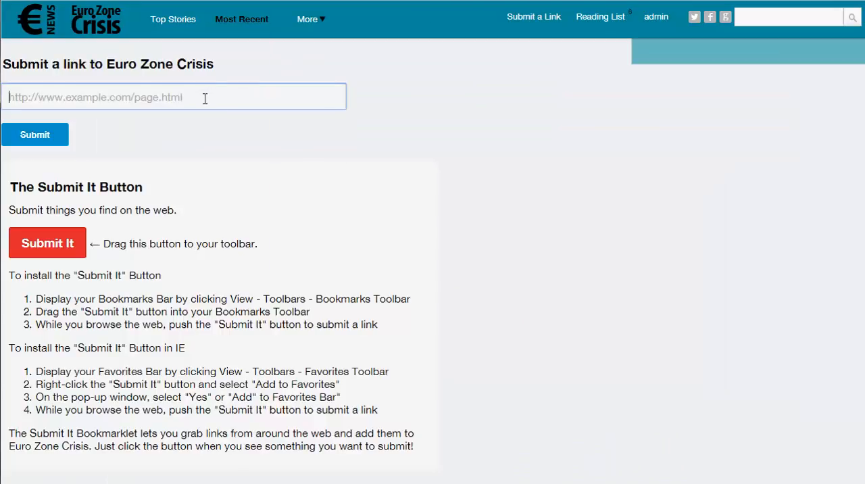
type("https://www.bbc.co.uk/news/business-13856580")
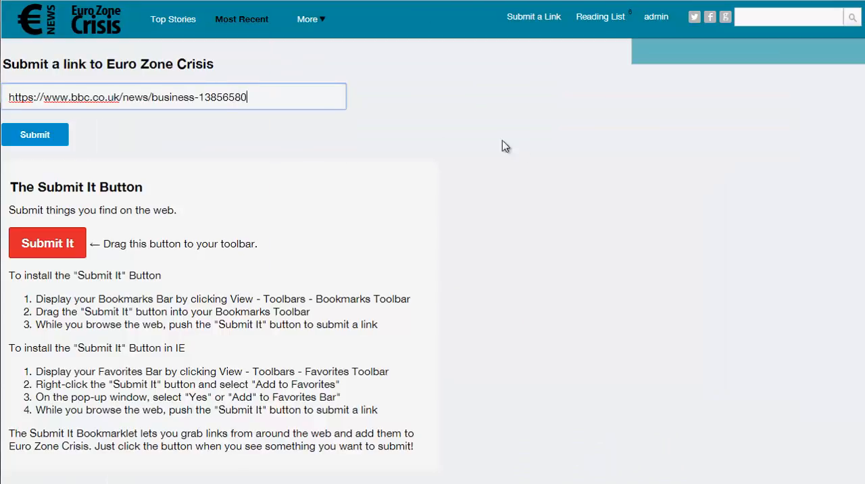
left_click(35, 133)
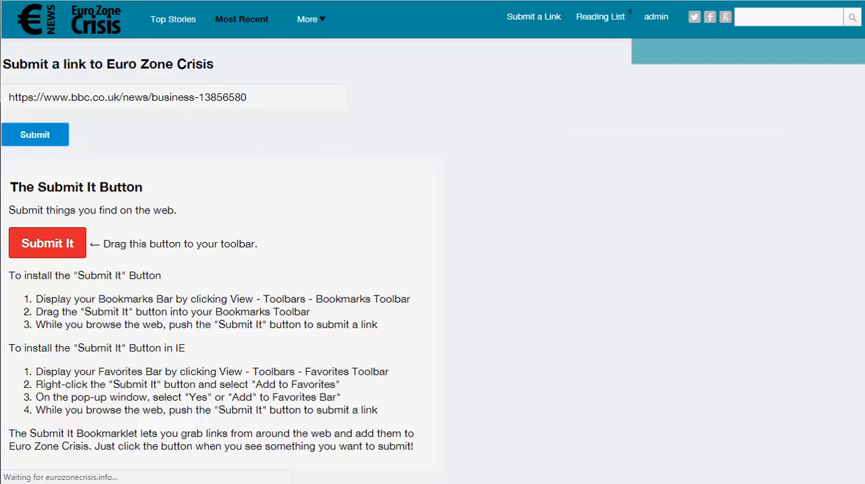
left_click(35, 134)
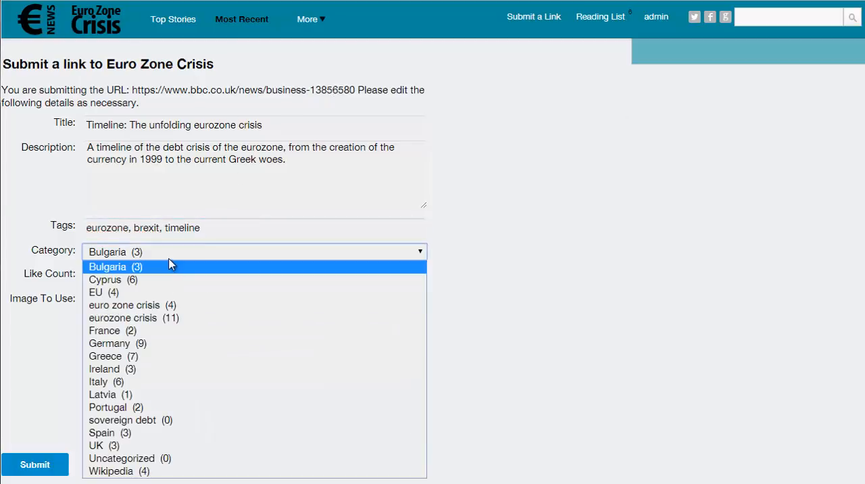
Choose category 'eurozone crisis', set Like Count to 45 and browse the source-page images for the protest photo
left_click(123, 317)
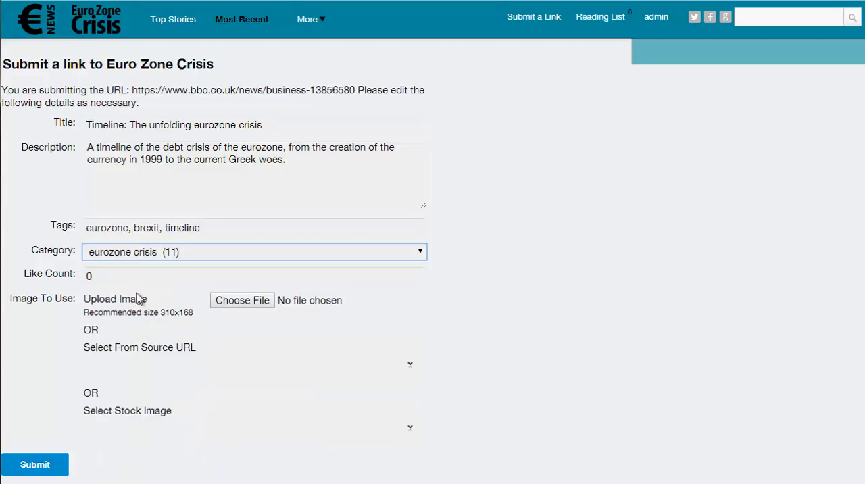
left_click(254, 276)
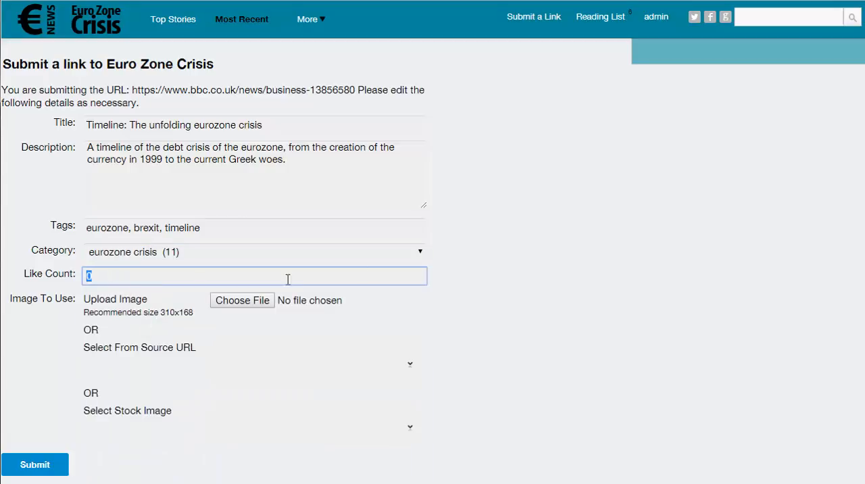
mouse_move(730, 276)
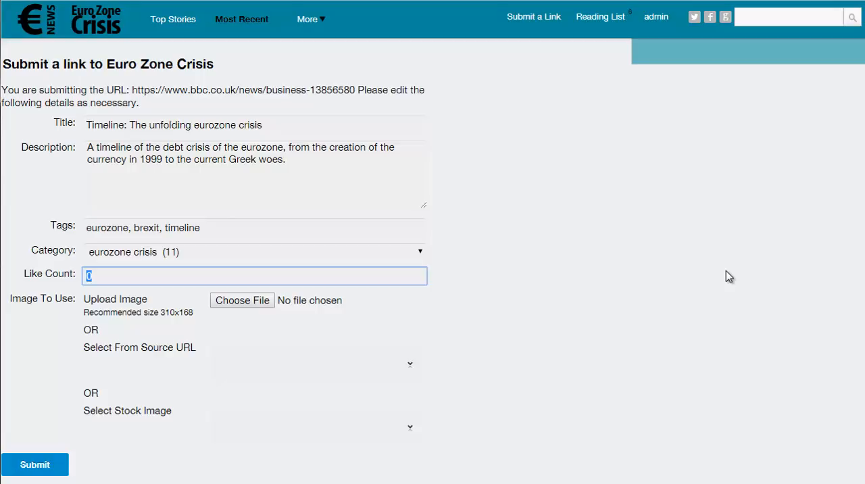
type("45")
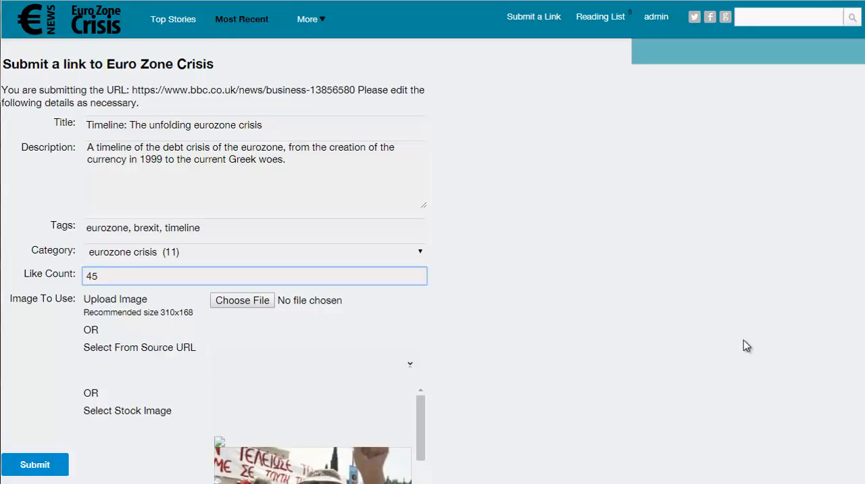
mouse_move(584, 376)
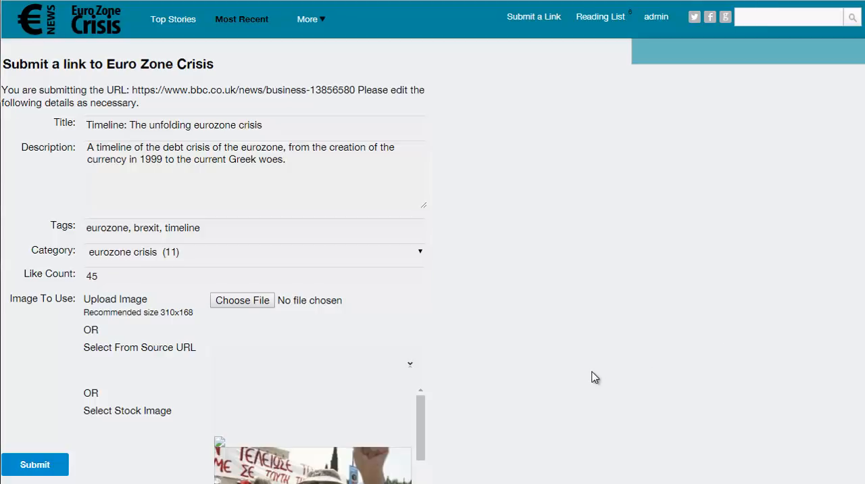
scroll("down", 3)
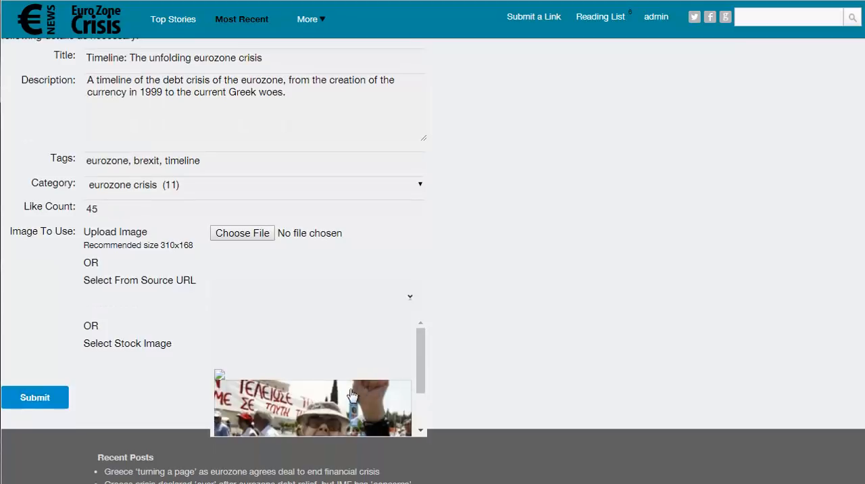
mouse_move(346, 408)
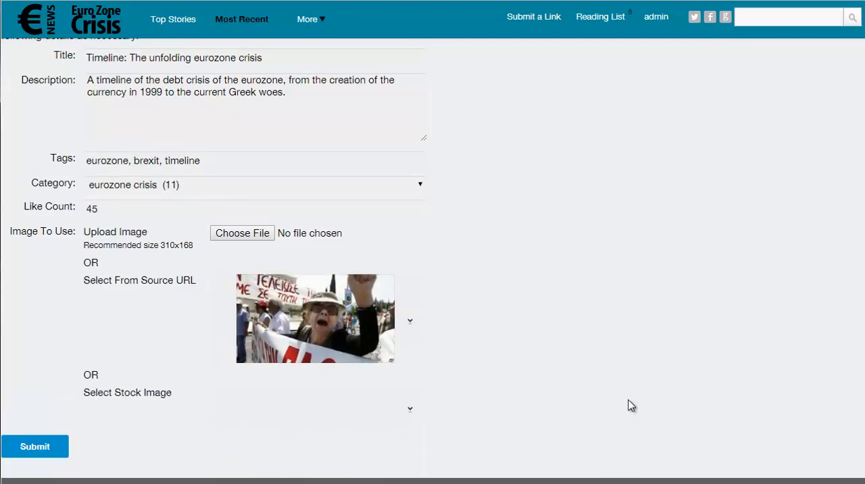
mouse_move(668, 405)
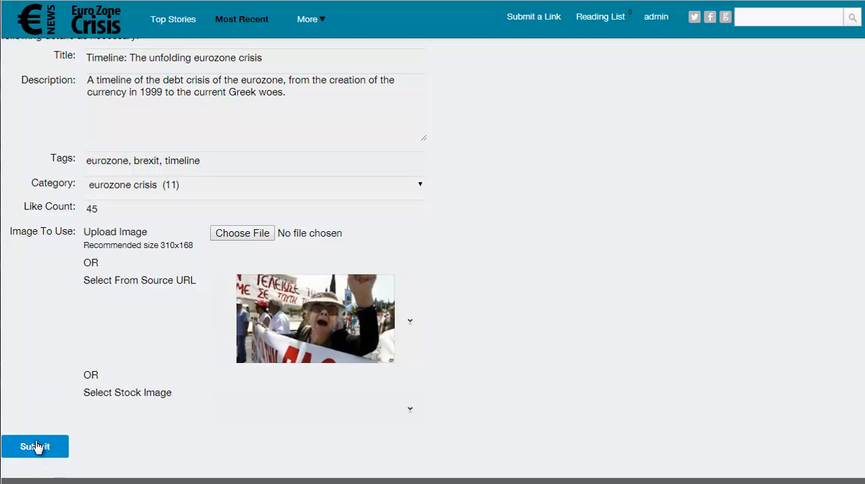
Submit the BBC timeline link with its protest photo, then return to the Most Recent stories page
left_click(35, 446)
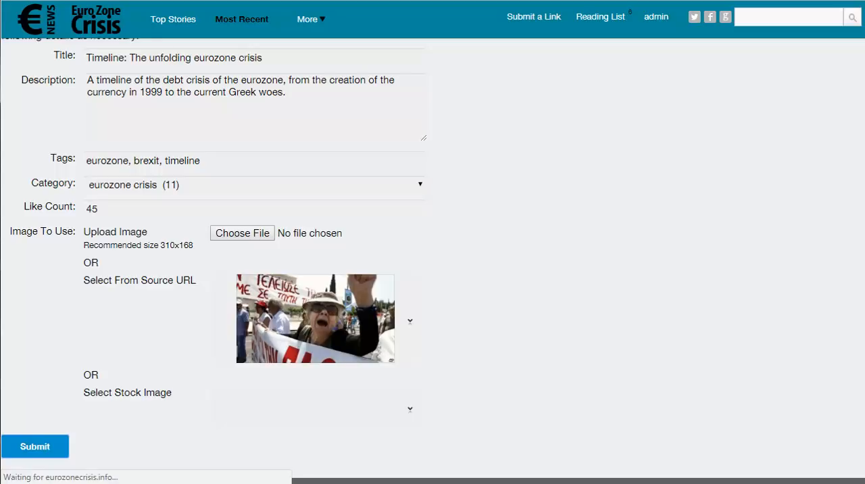
left_click(35, 446)
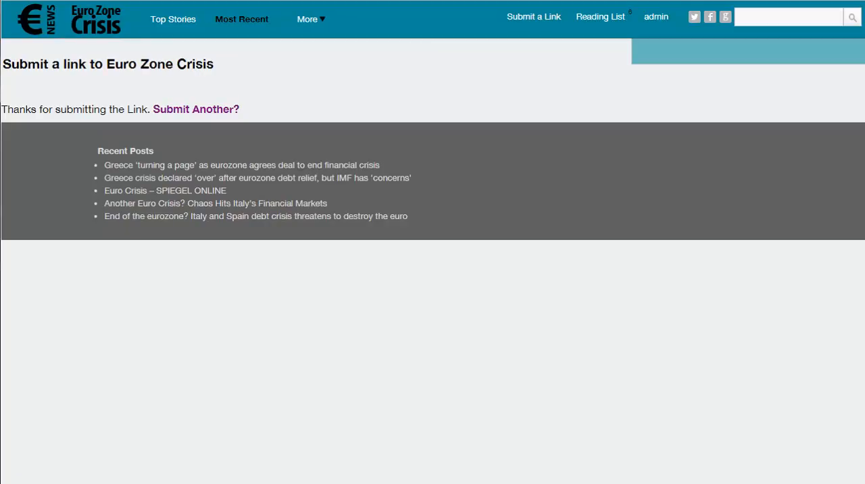
left_click(241, 19)
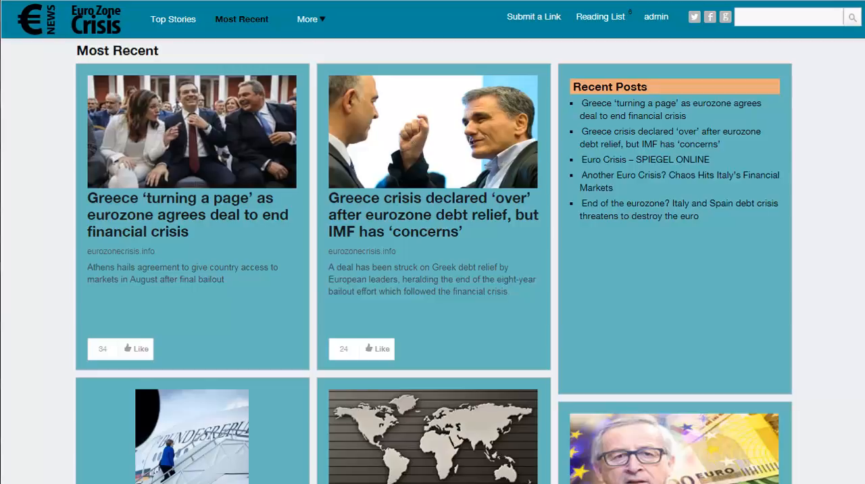
In the admin posts list, change 'Timeline: The unfolding eurozone crisis' from Draft to Published via Quick Edit
left_click(655, 16)
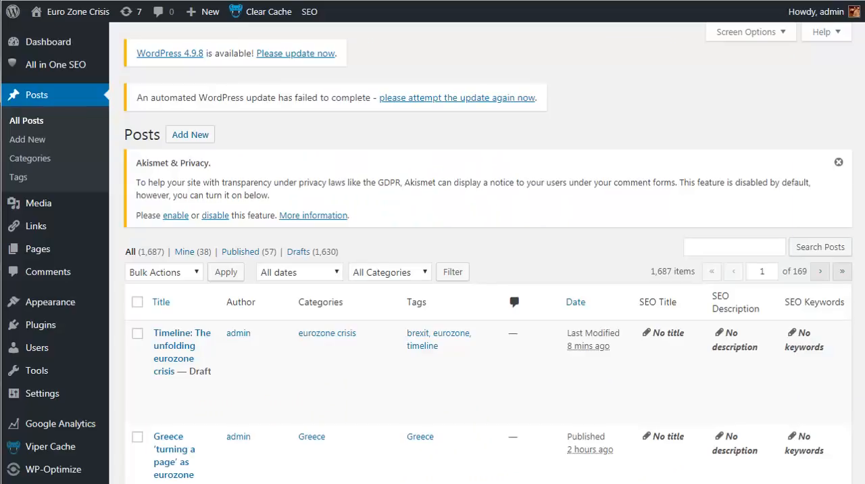
mouse_move(352, 165)
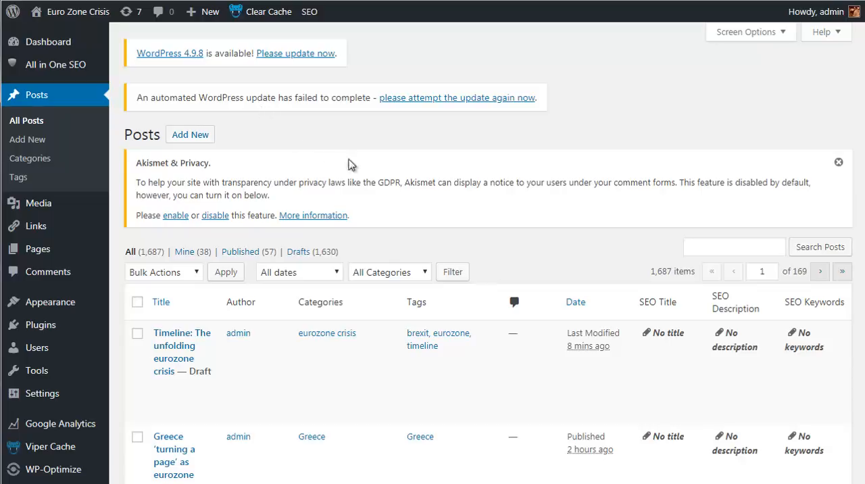
mouse_move(292, 305)
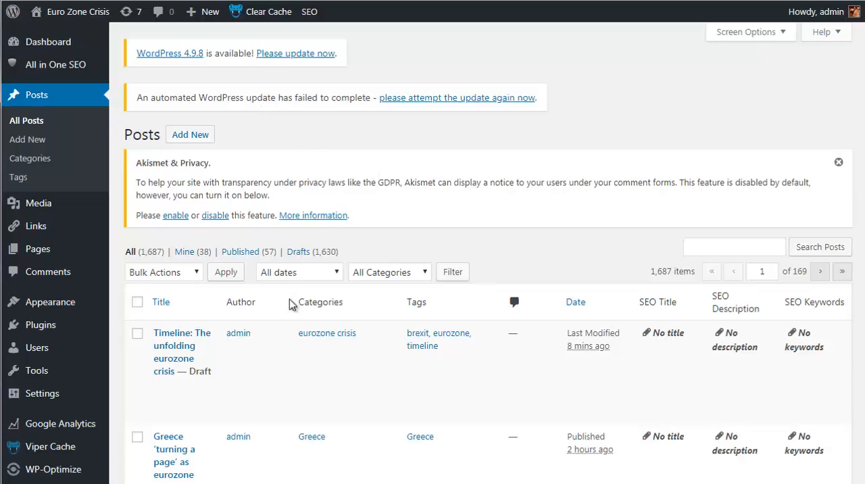
mouse_move(297, 327)
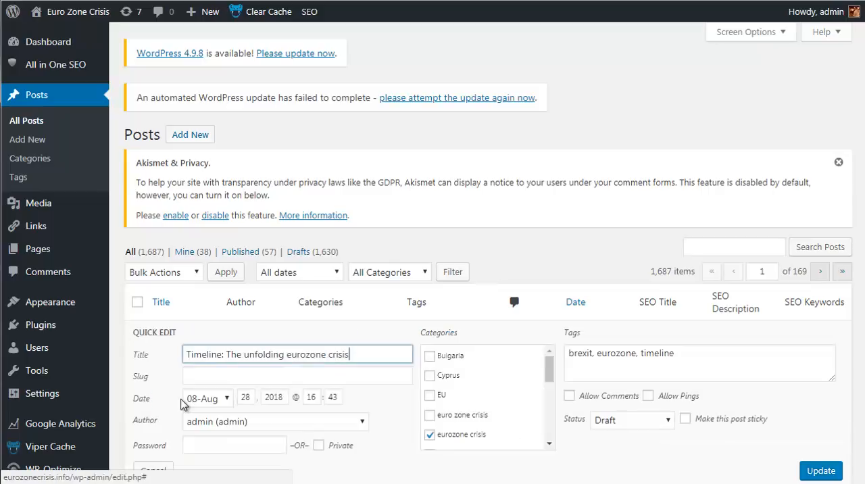
left_click(630, 419)
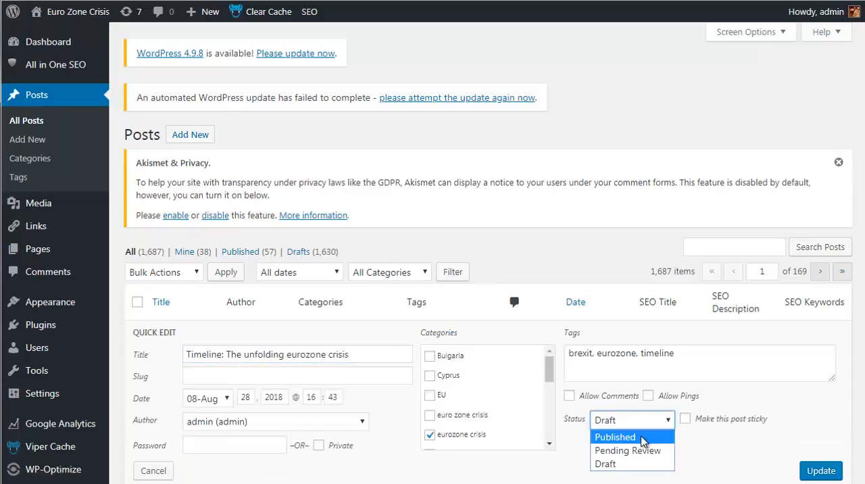
left_click(613, 437)
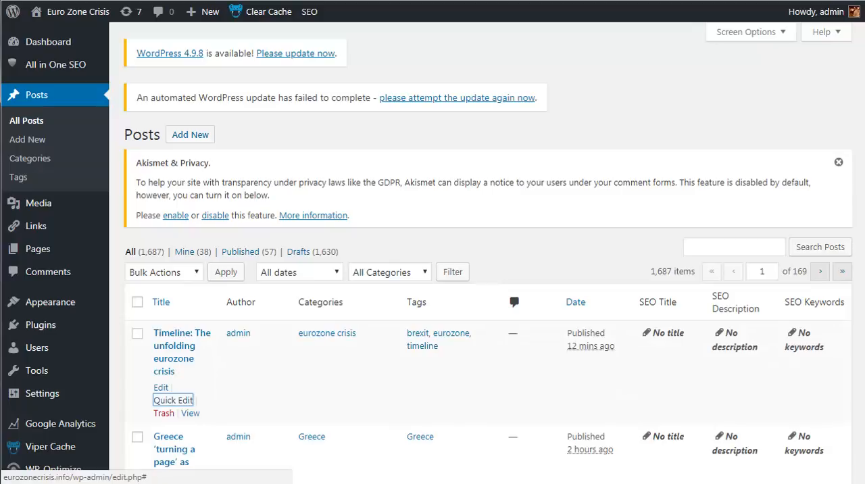
mouse_move(297, 408)
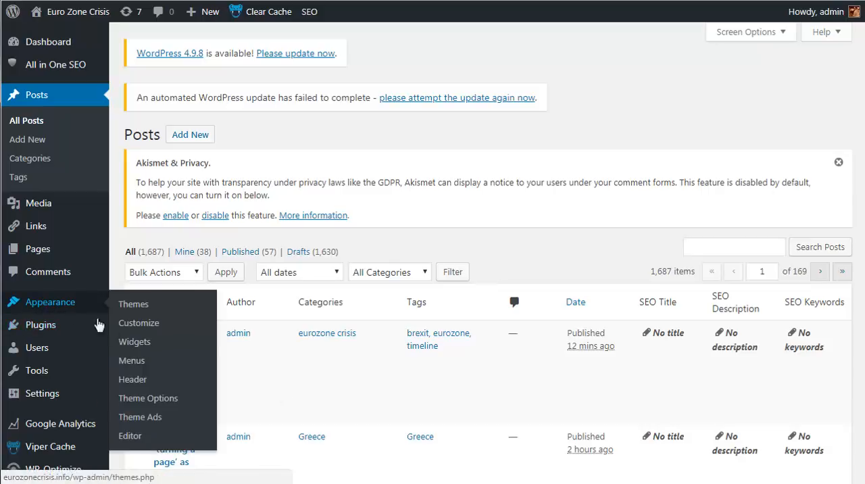
mouse_move(149, 397)
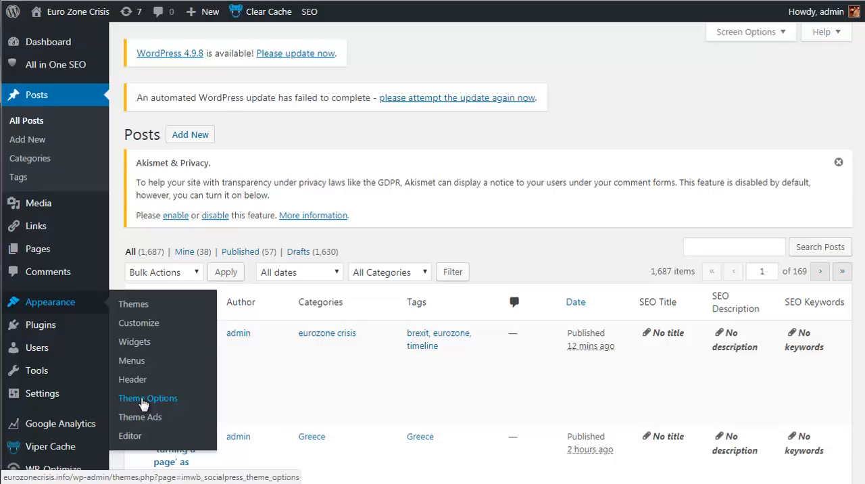
Open Appearance > Theme Options for the Covert Social Press theme
left_click(147, 398)
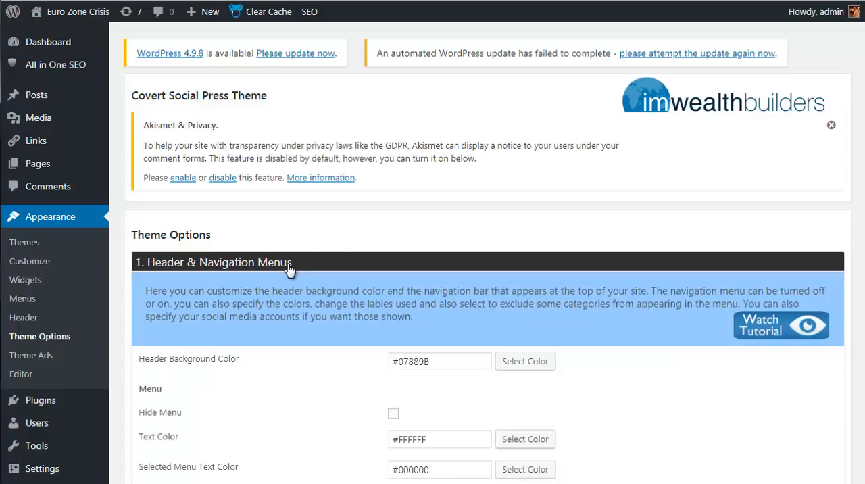
Look over the Header & Navigation Menus options, including menu labels and categories to exclude
scroll("down", 3)
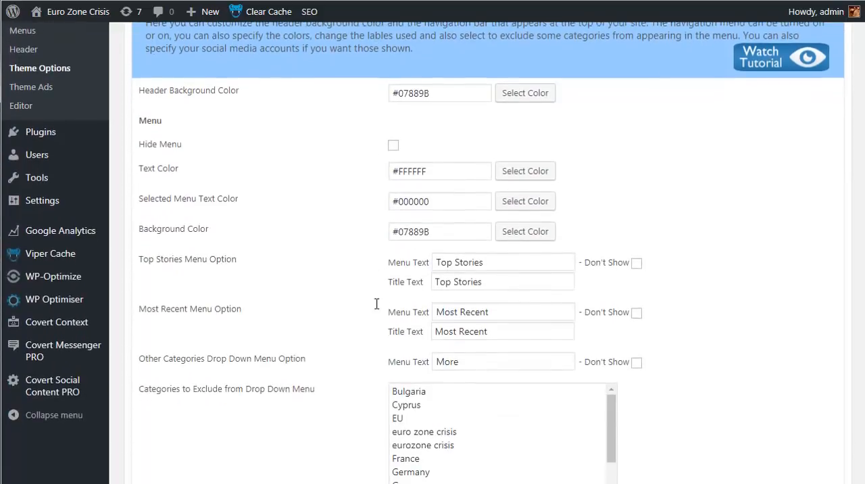
scroll("up", 3)
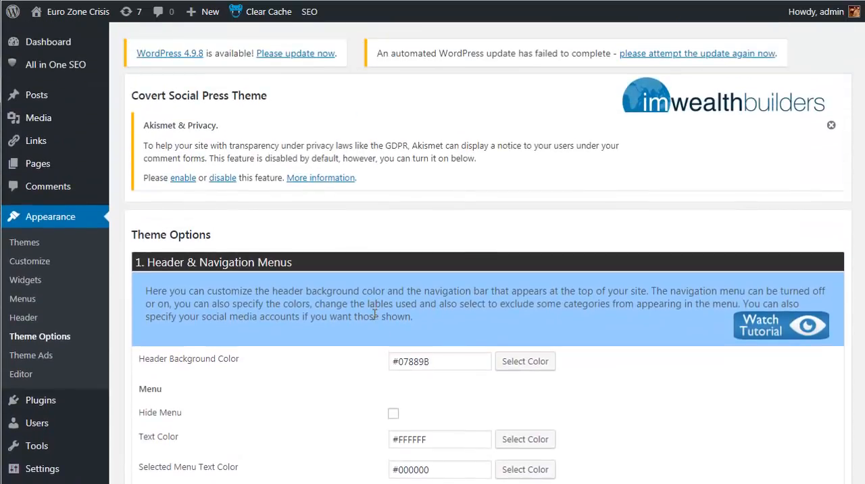
mouse_move(787, 329)
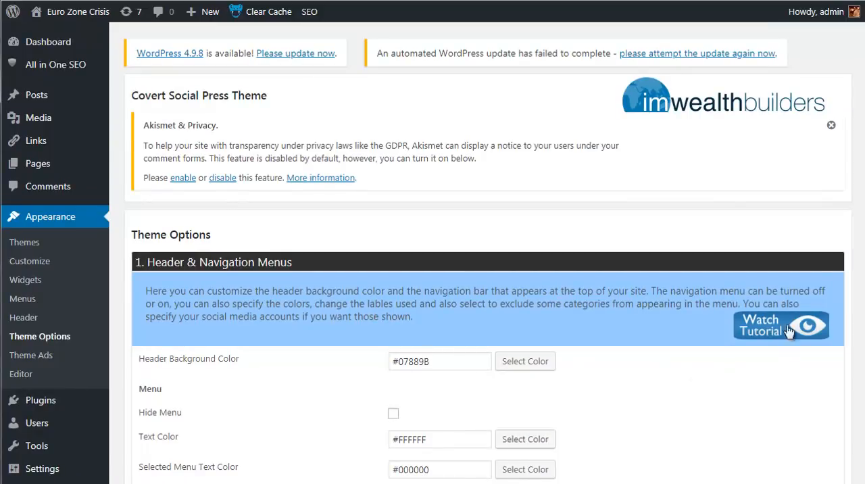
mouse_move(781, 324)
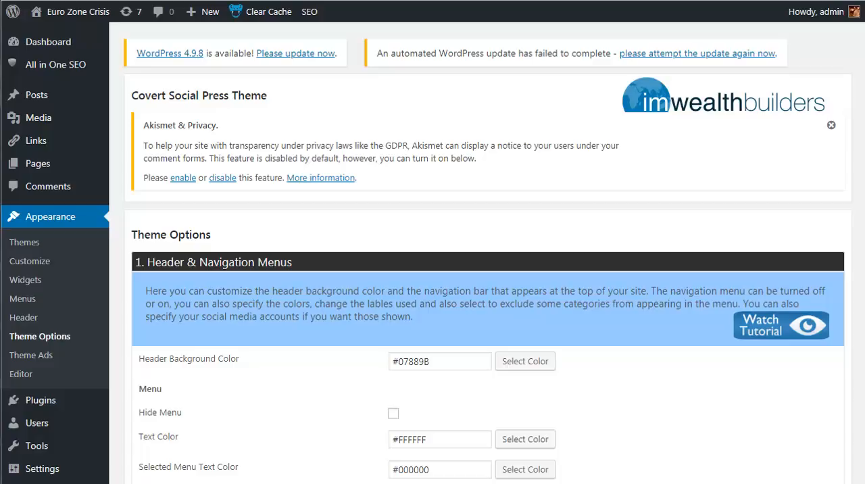
Dismiss the Akismet notice and scroll through header settings for Twitter, Facebook and Google+ accounts down to the Home Page section
left_click(831, 125)
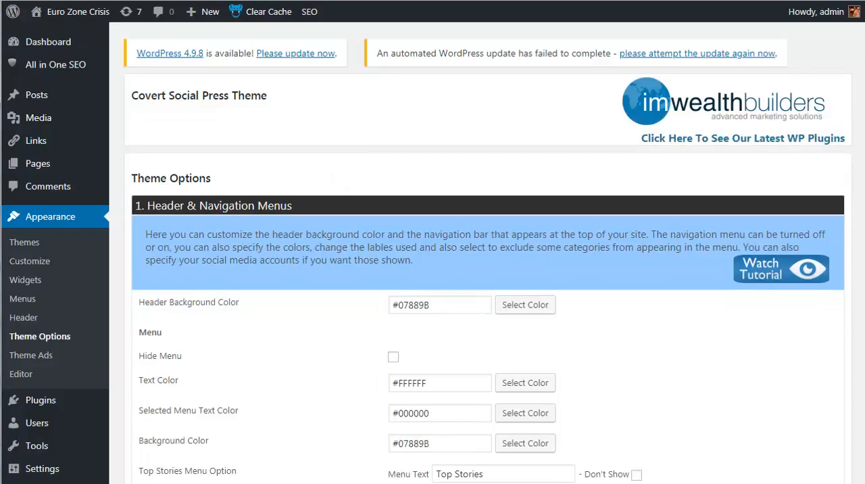
scroll("down", 3)
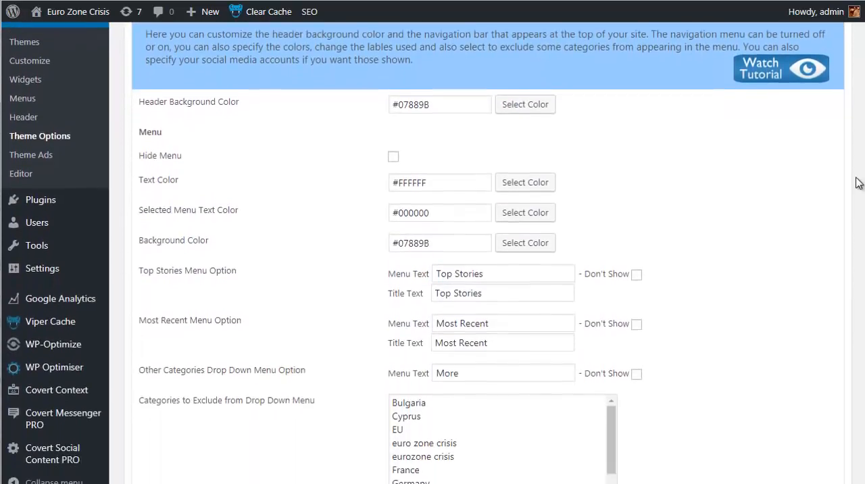
scroll("down", 3)
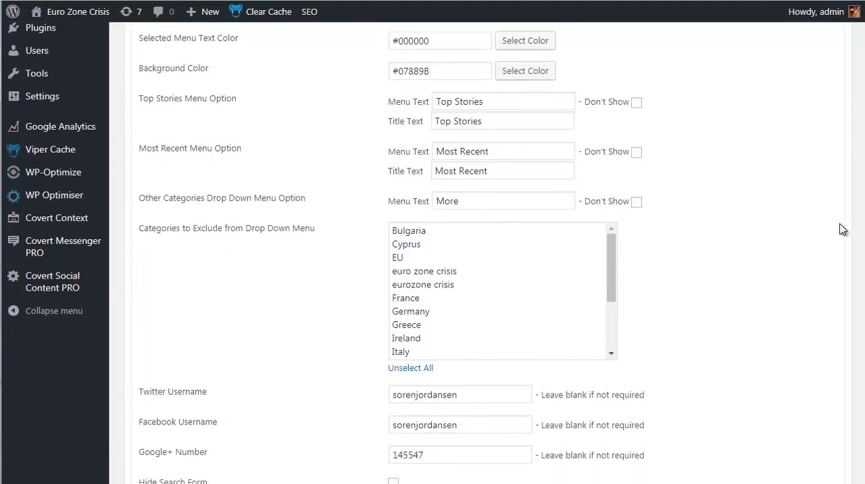
scroll("down", 3)
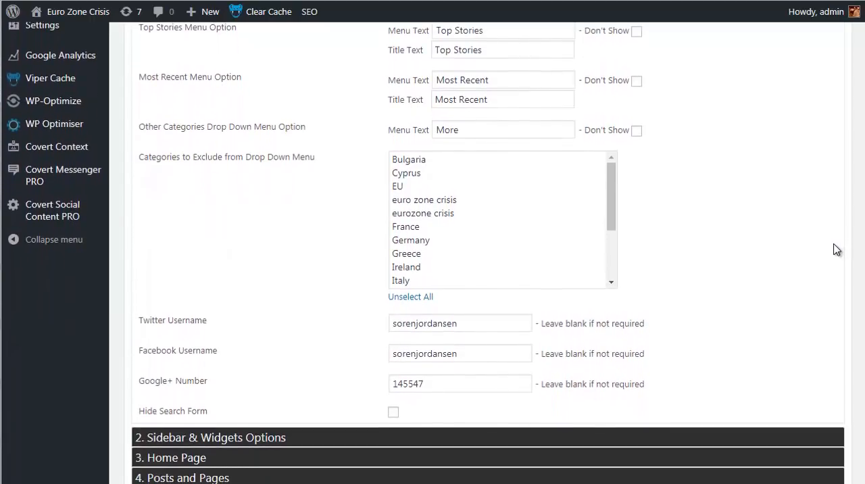
scroll("down", 3)
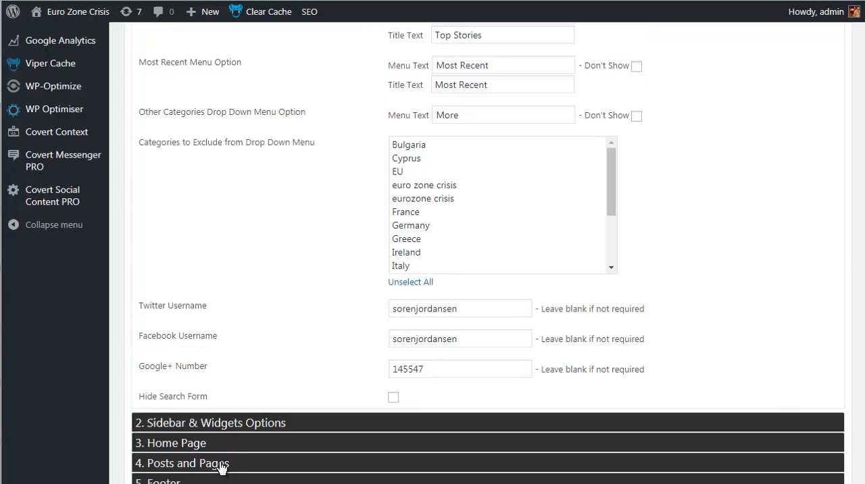
mouse_move(206, 451)
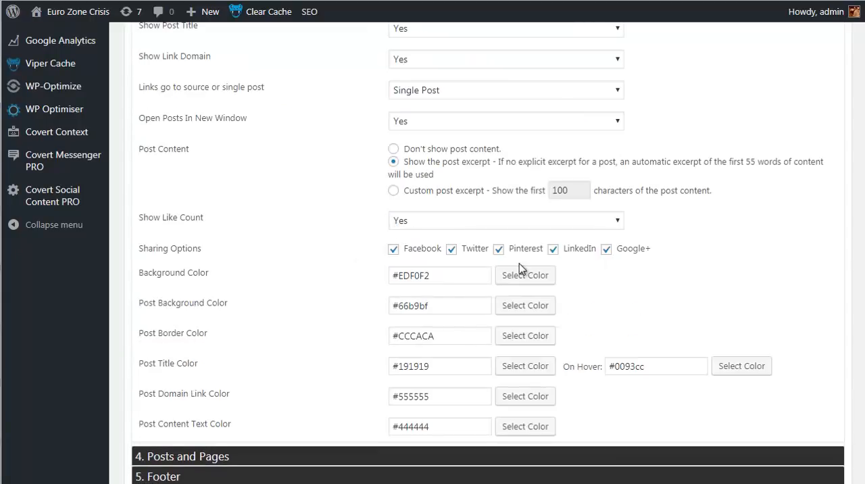
Scroll through Home Page settings — listing order, post excerpt, sharing options, colors — toward Membership Options
scroll("up", 3)
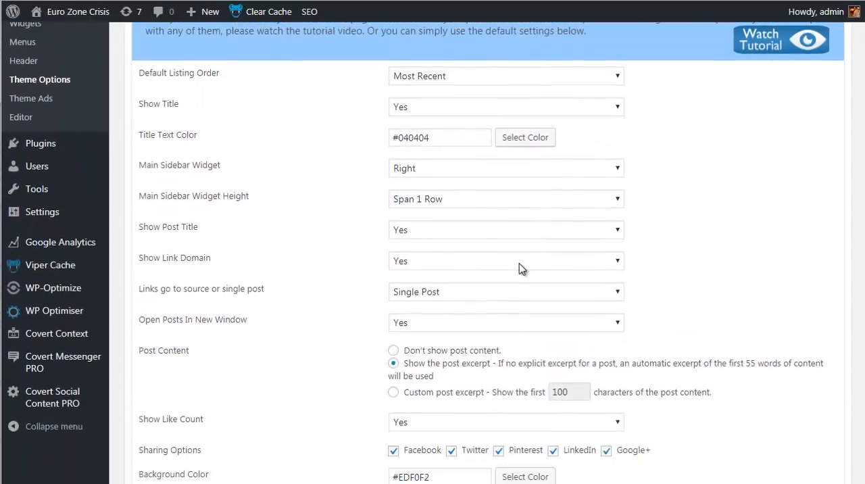
scroll("down", 3)
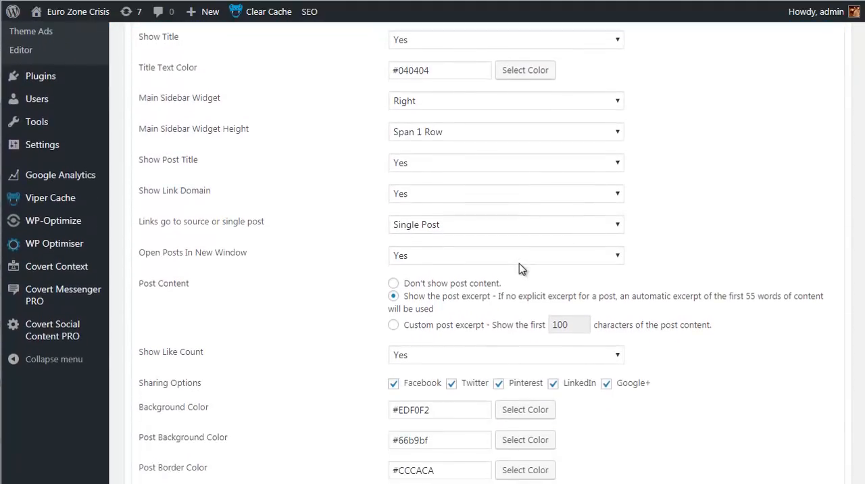
scroll("down", 3)
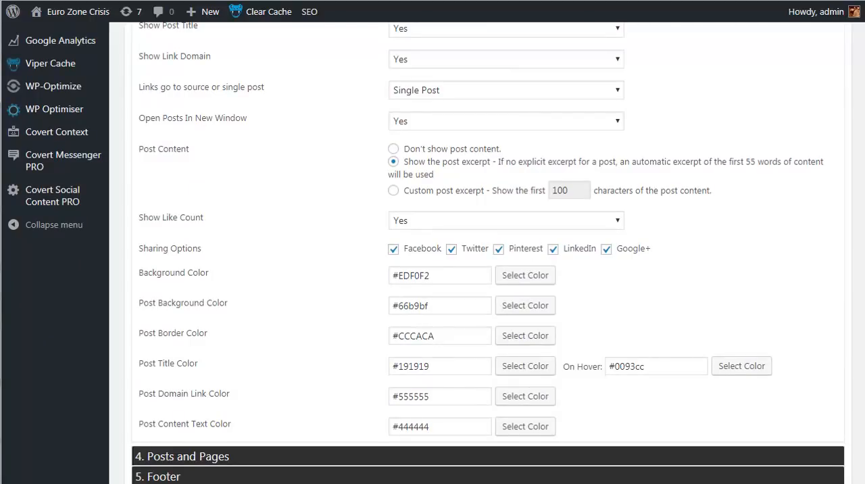
scroll("down", 3)
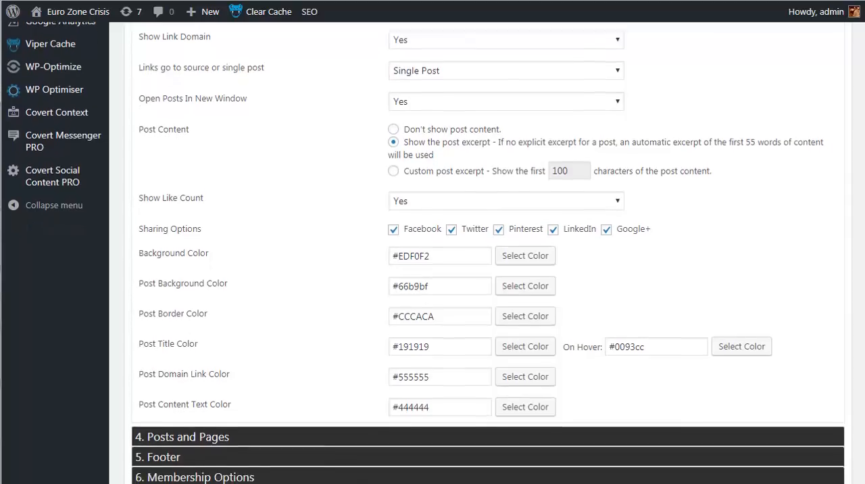
scroll("down", 3)
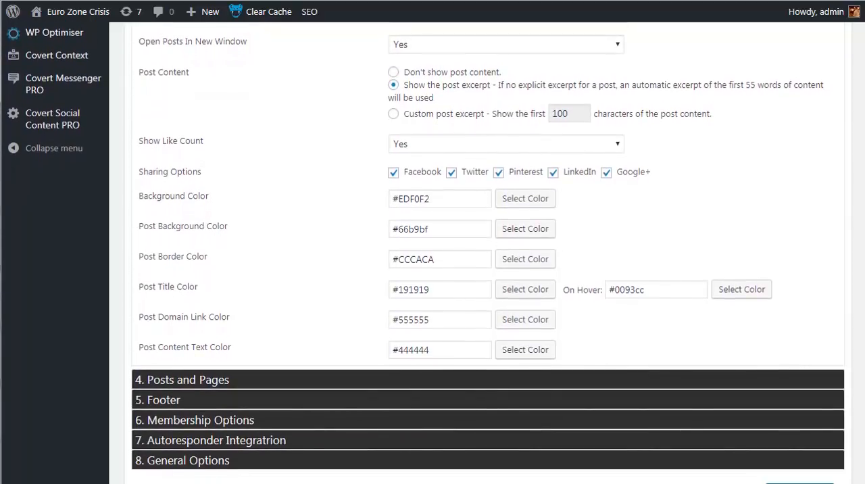
mouse_move(363, 417)
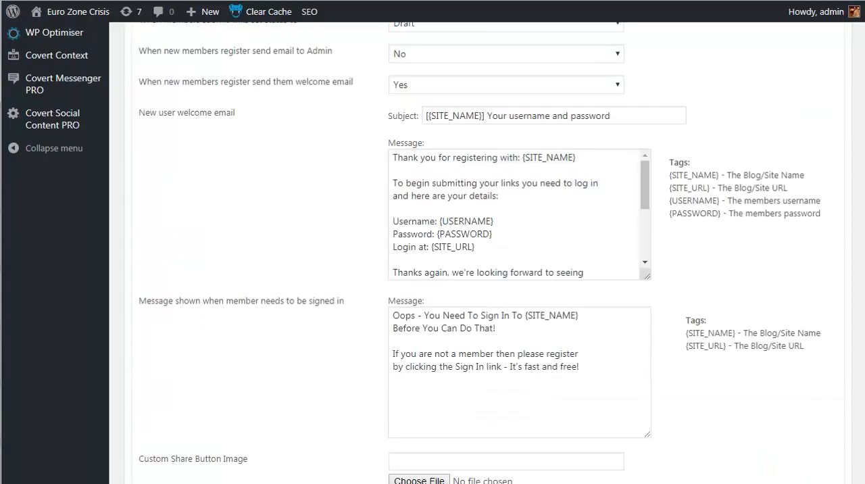
mouse_move(754, 358)
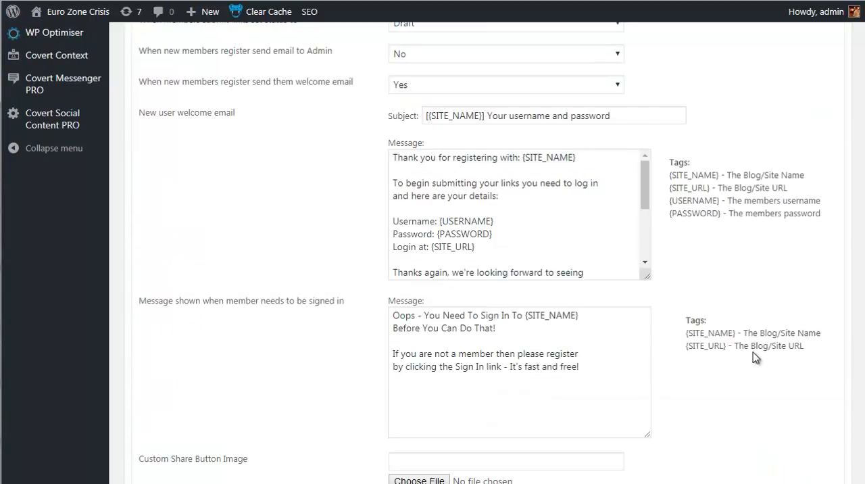
Review the Membership Options settings and messages down to the Autoresponder Integration bar
scroll("up", 3)
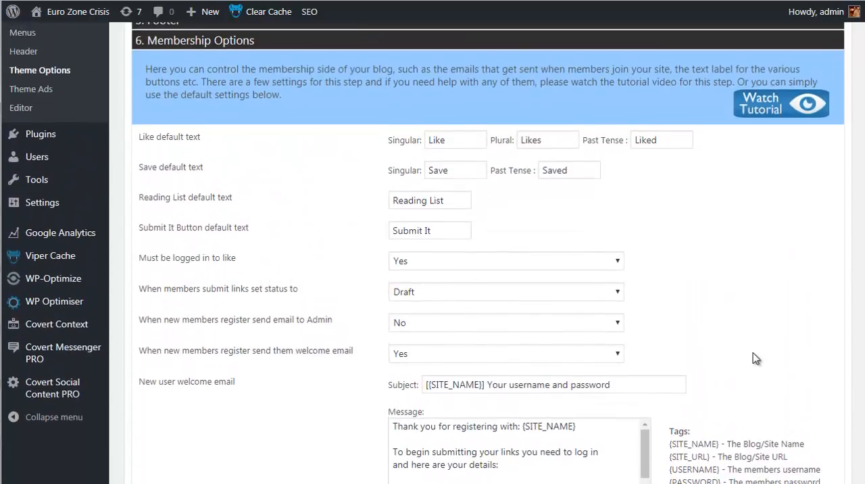
scroll("down", 3)
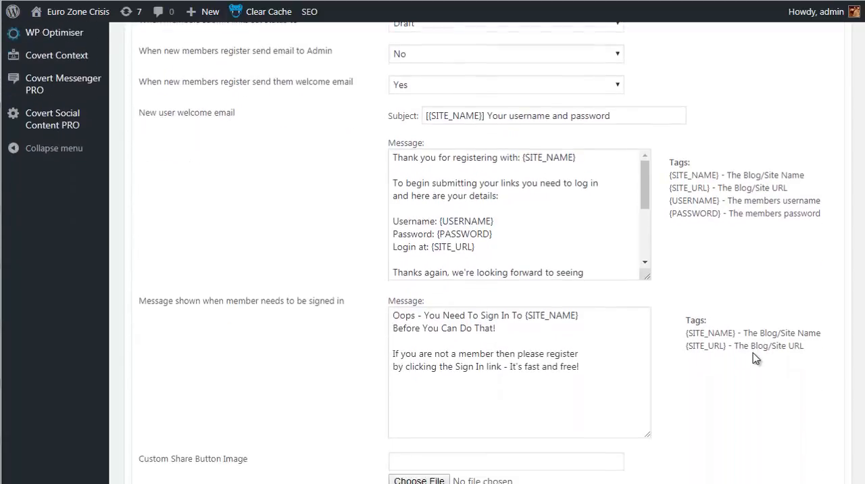
scroll("down", 3)
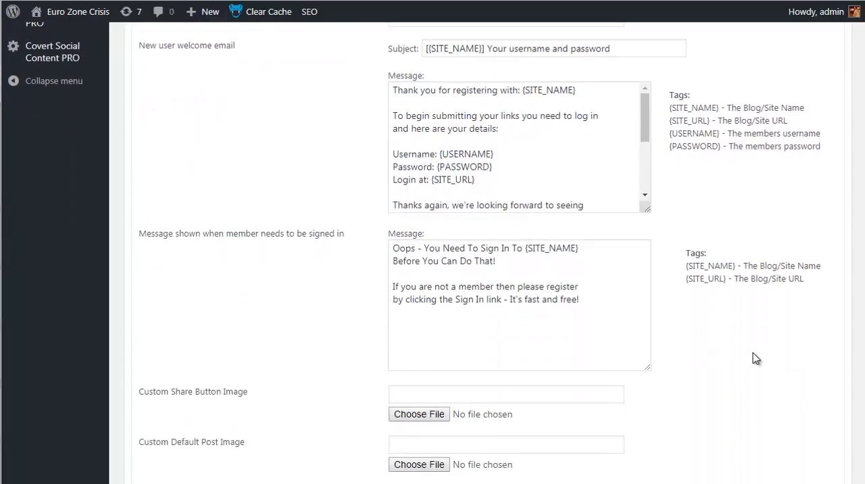
scroll("down", 3)
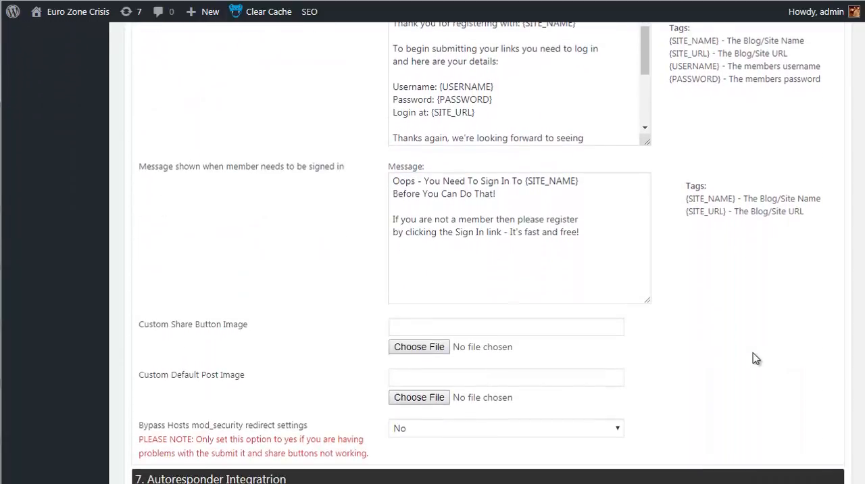
scroll("down", 3)
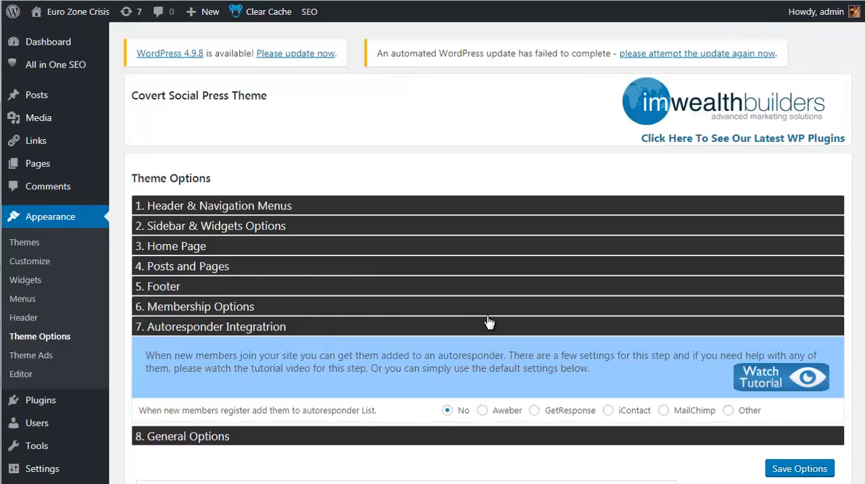
Select Other as the new-member autoresponder, revealing input field names and the HTML sign-up form area
scroll("down", 3)
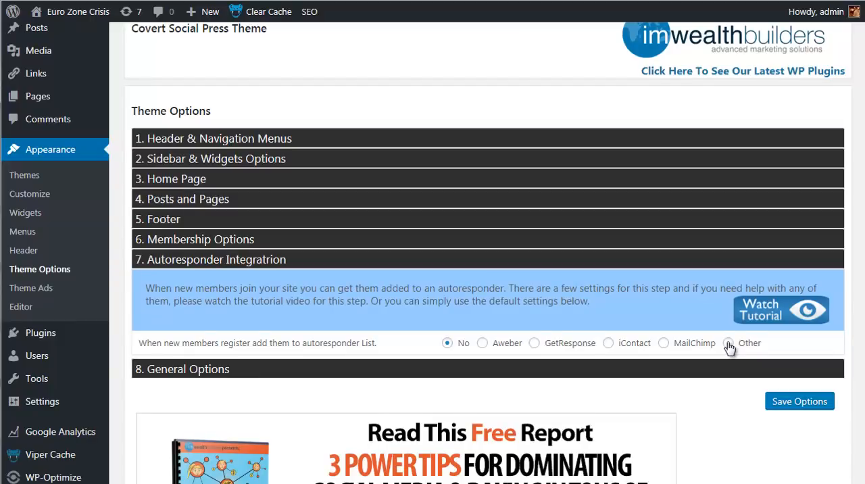
left_click(728, 343)
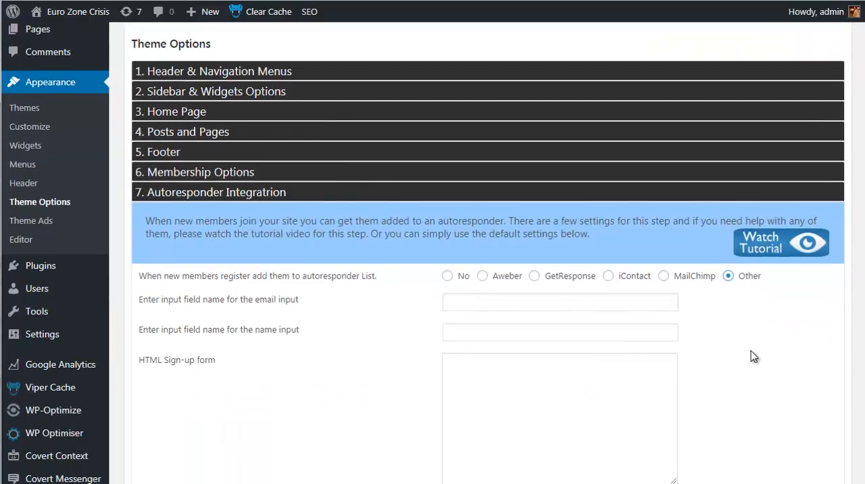
scroll("down", 3)
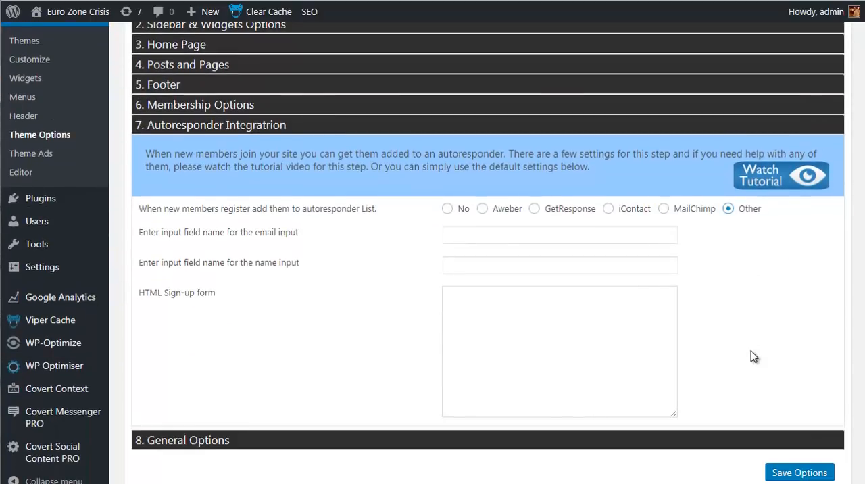